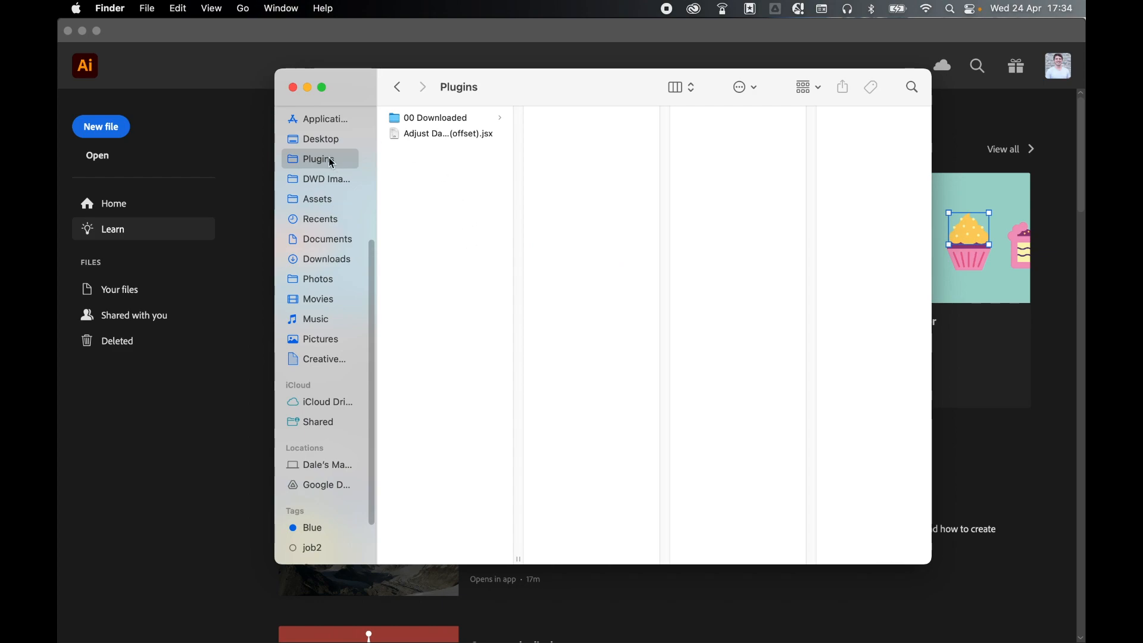
- Select Adjust Dashes (offset).jsx in the Plugins folder and copy it via the context menu
left_click(449, 133)
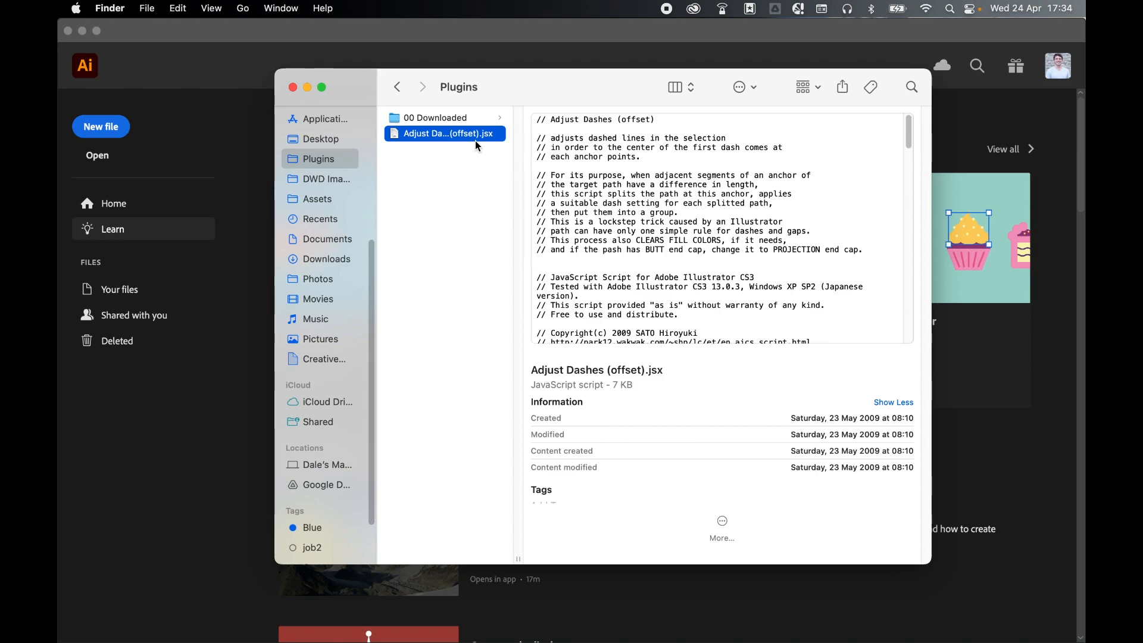
right_click(446, 132)
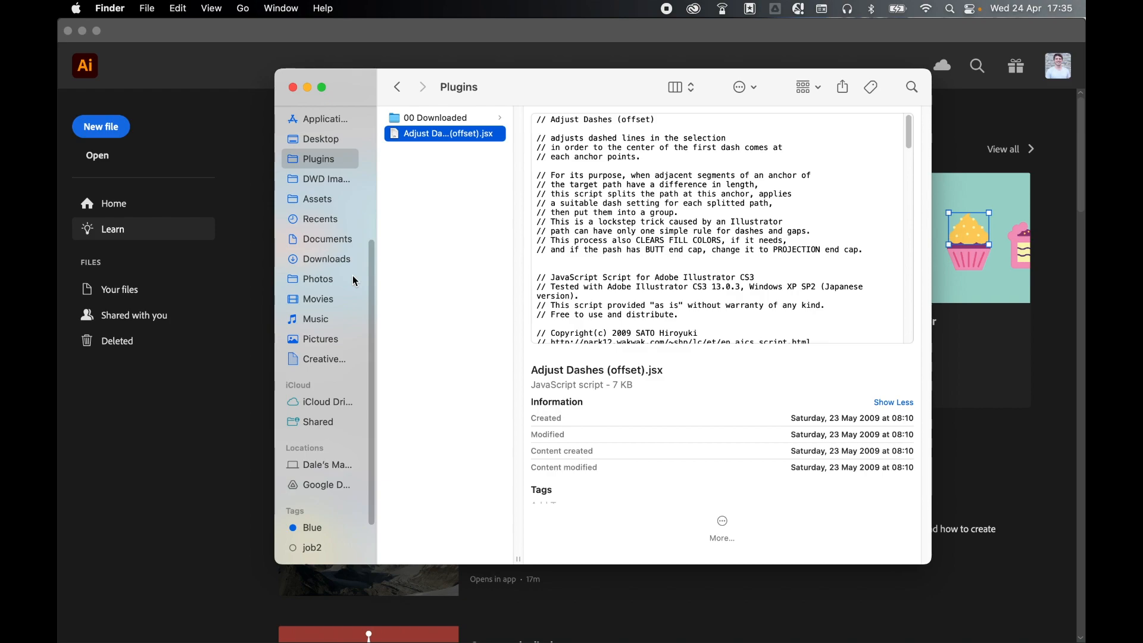
scroll("up", 3)
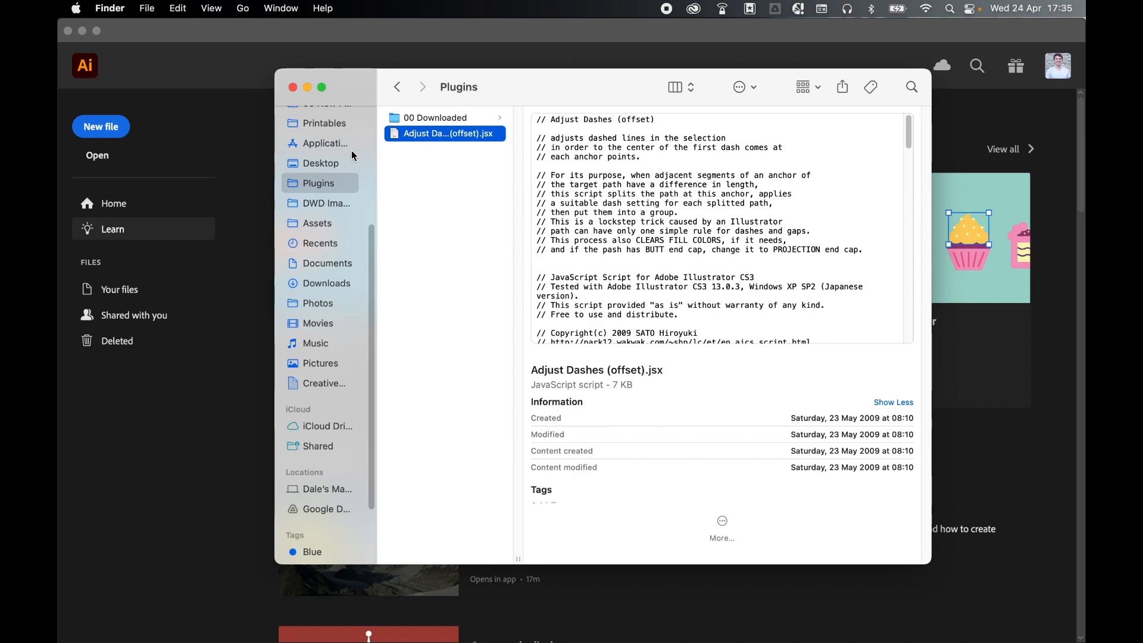
- Navigate Applications > Adobe Illustrator 2024 > Presets > en_GB > Scripts in column view
left_click(325, 142)
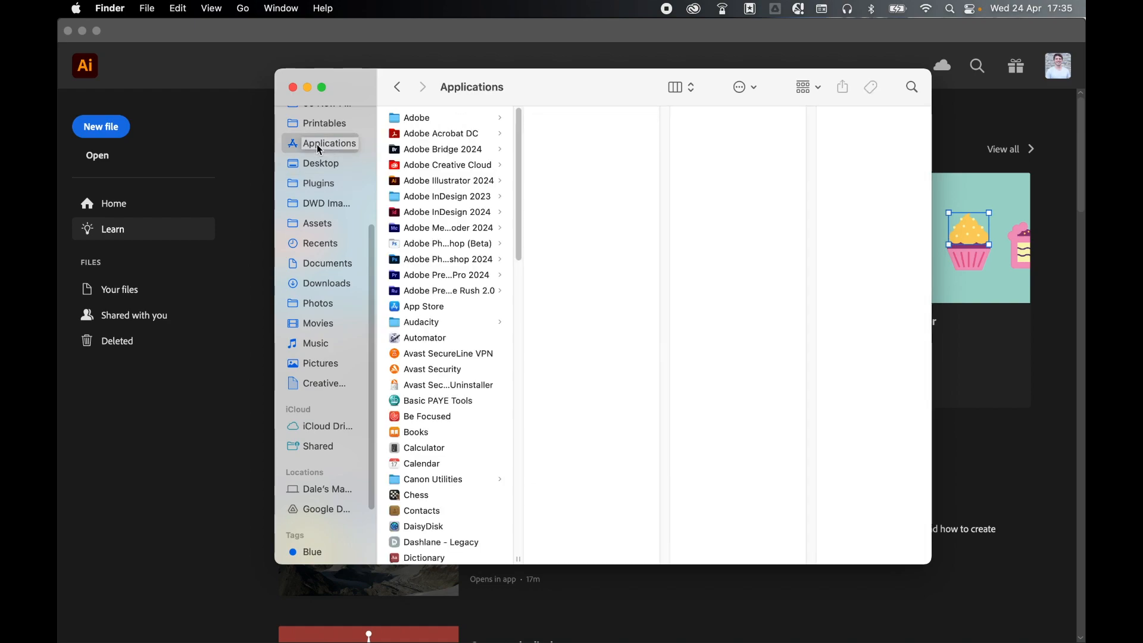
left_click(446, 180)
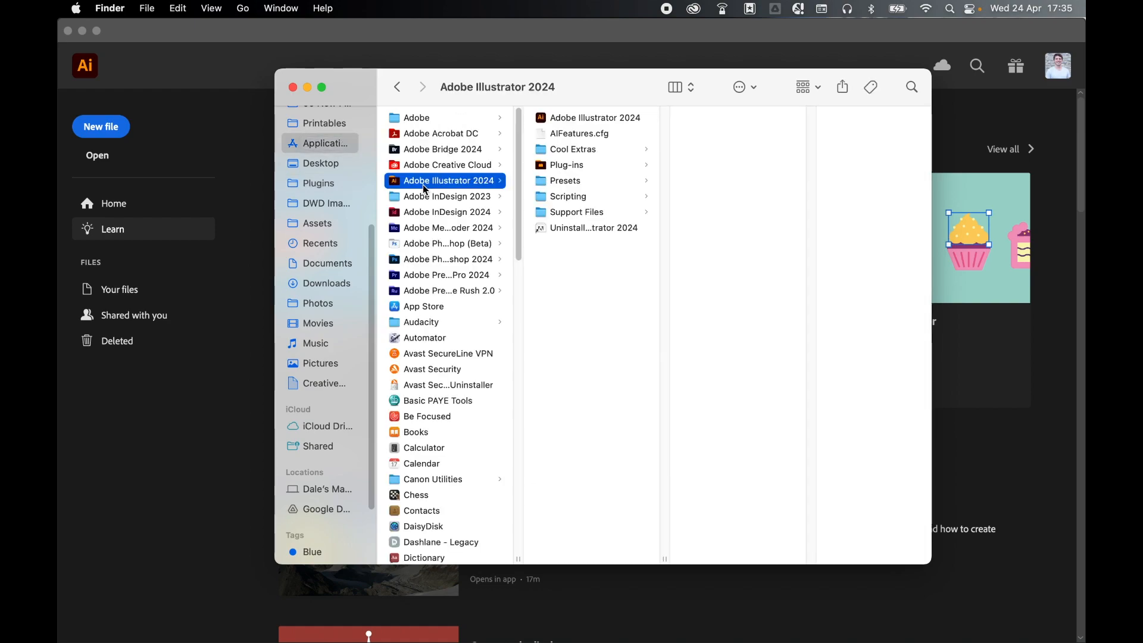
mouse_move(548, 192)
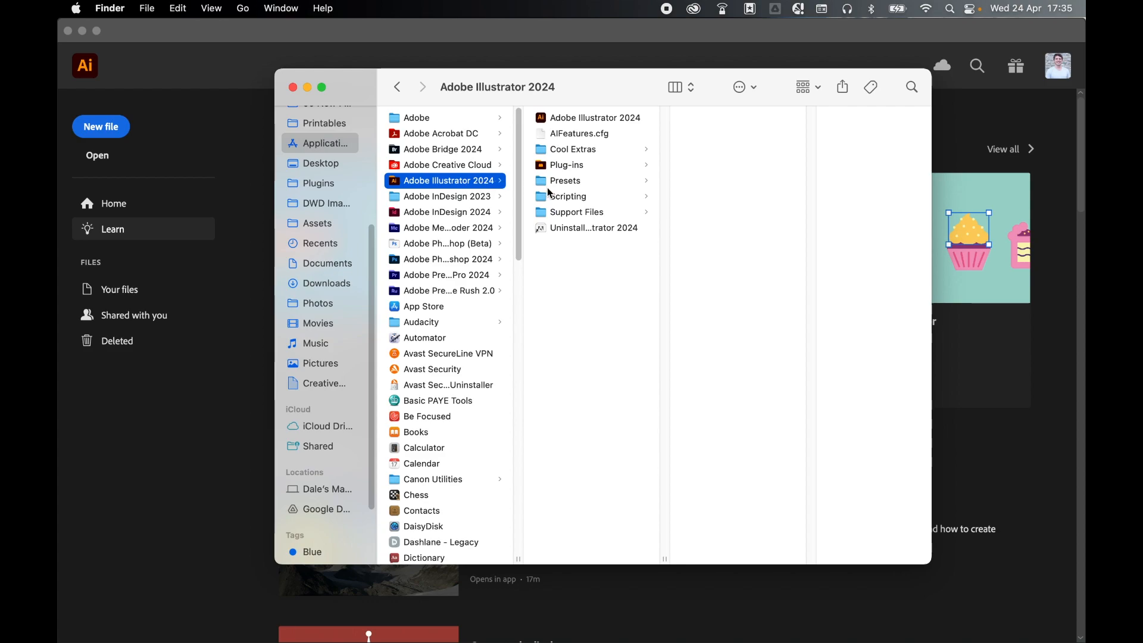
left_click(564, 180)
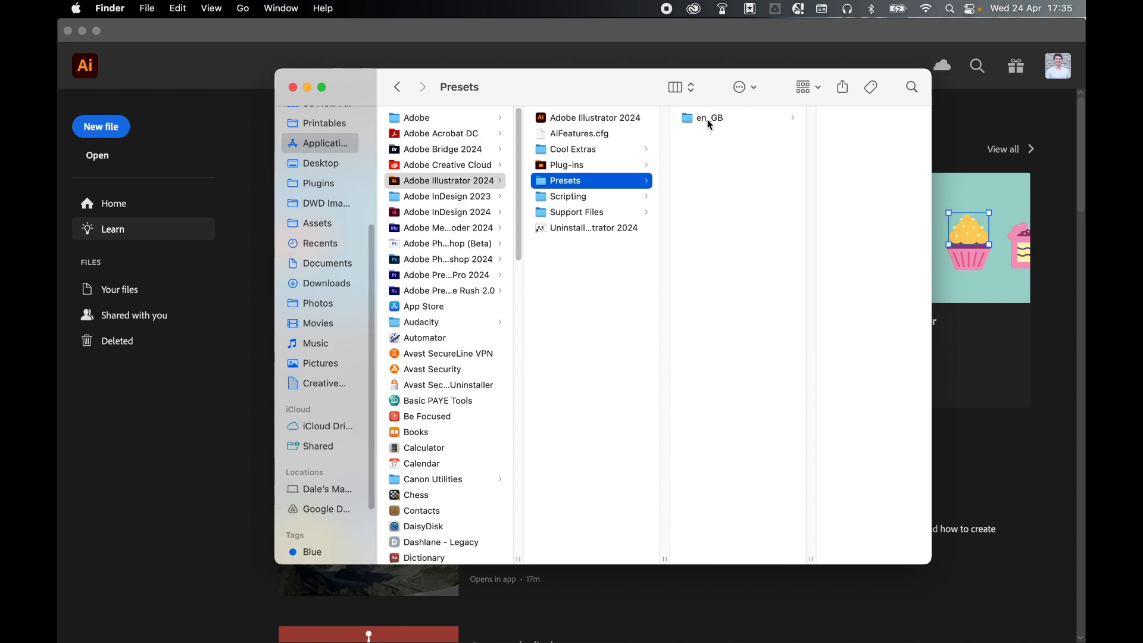
left_click(708, 118)
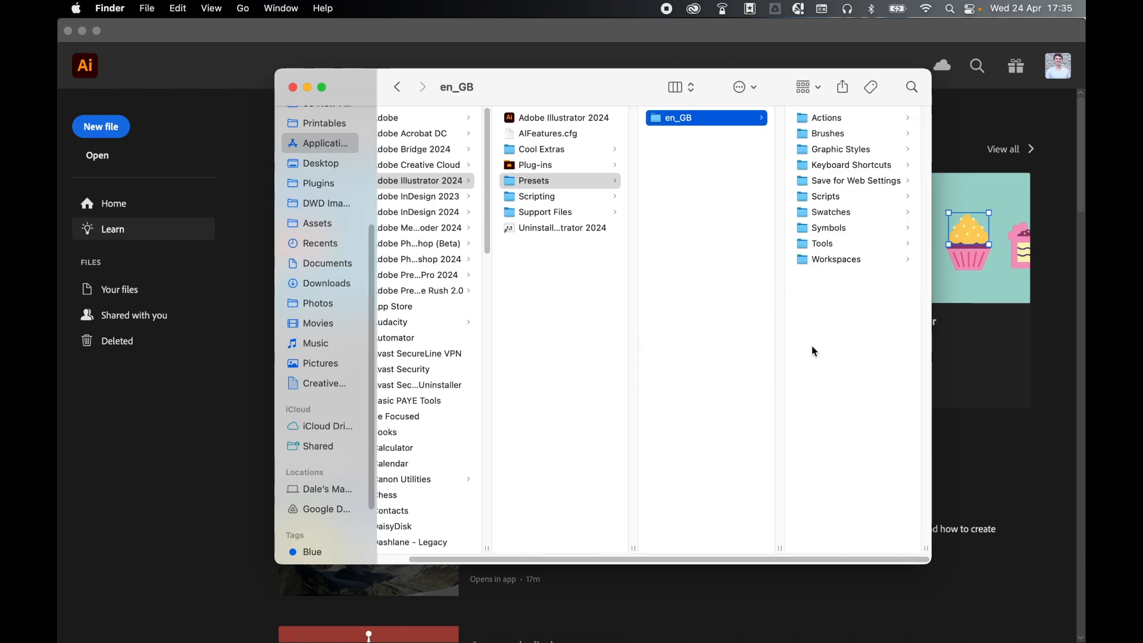
mouse_move(810, 202)
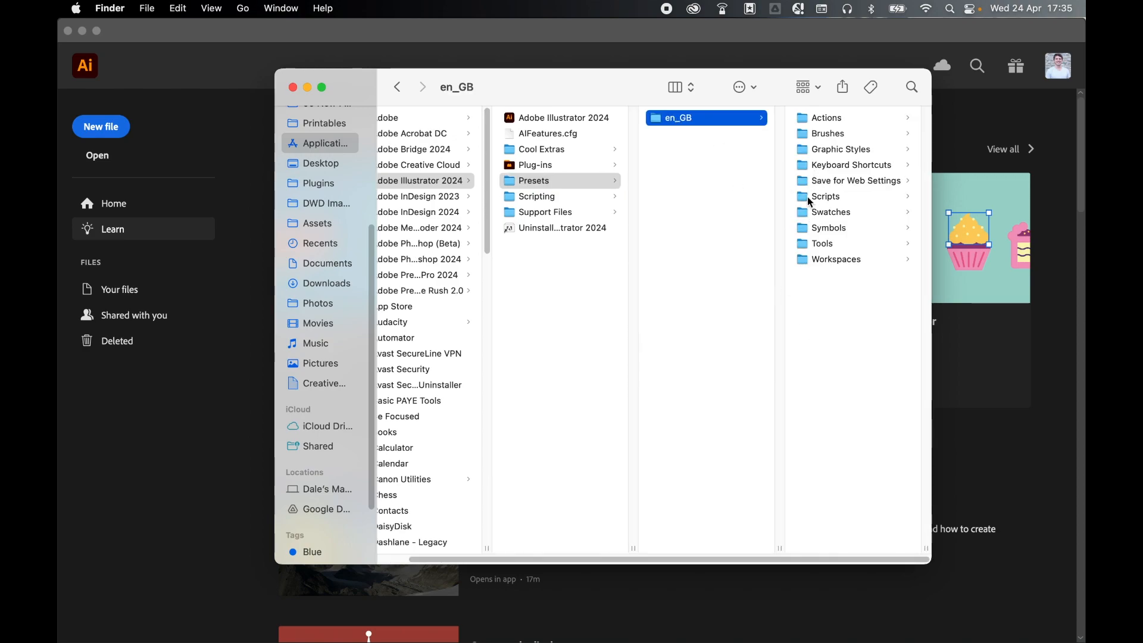
left_click(824, 197)
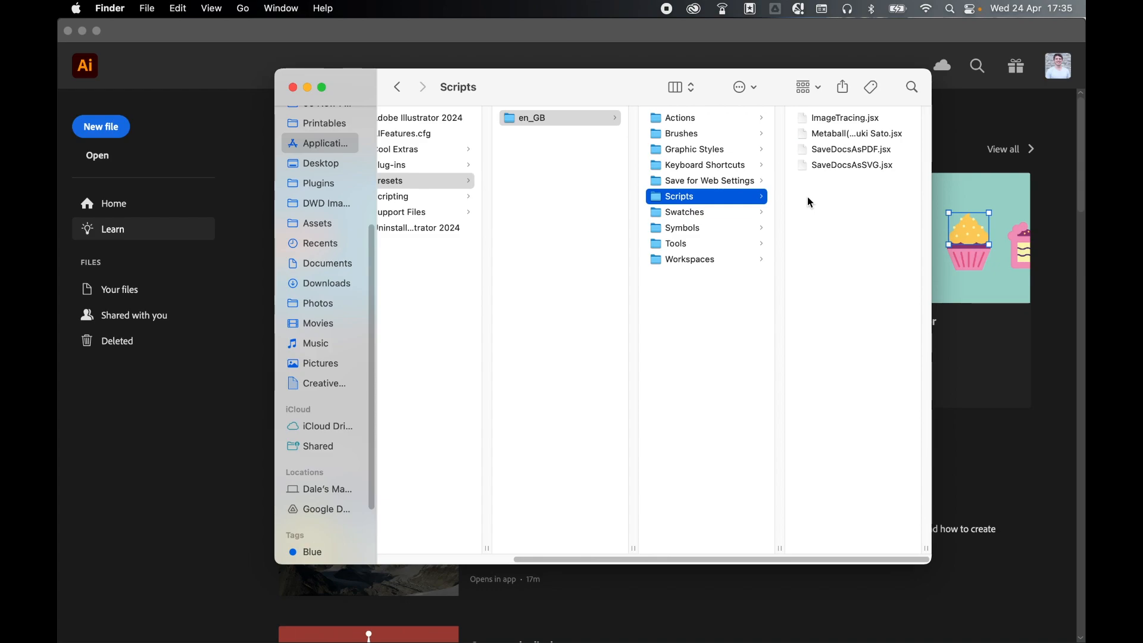
mouse_move(834, 229)
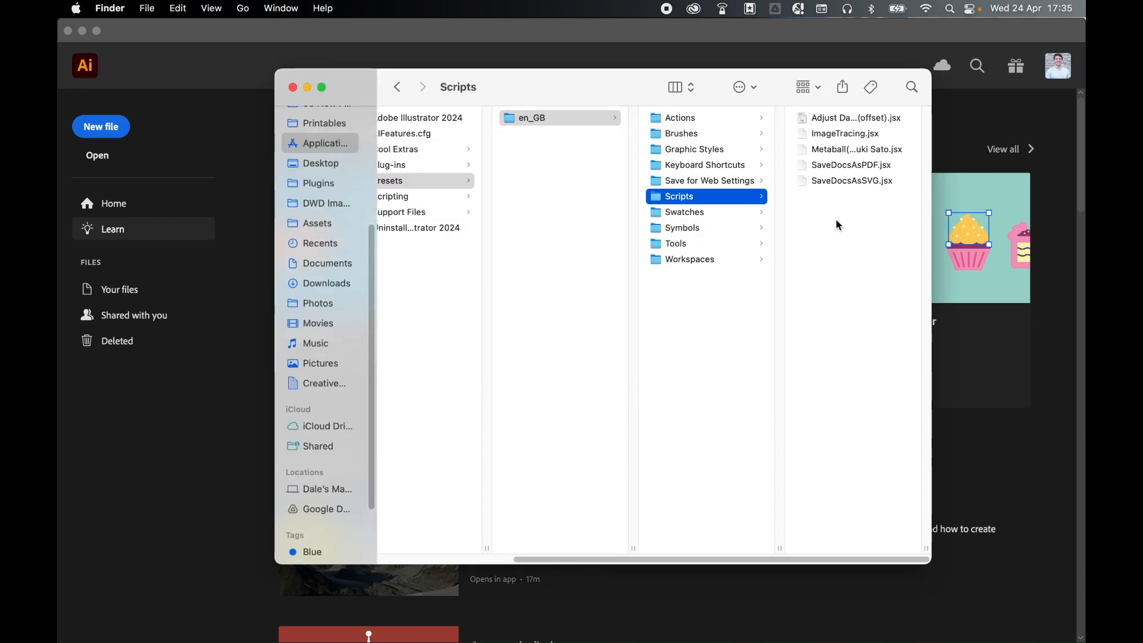
mouse_move(868, 292)
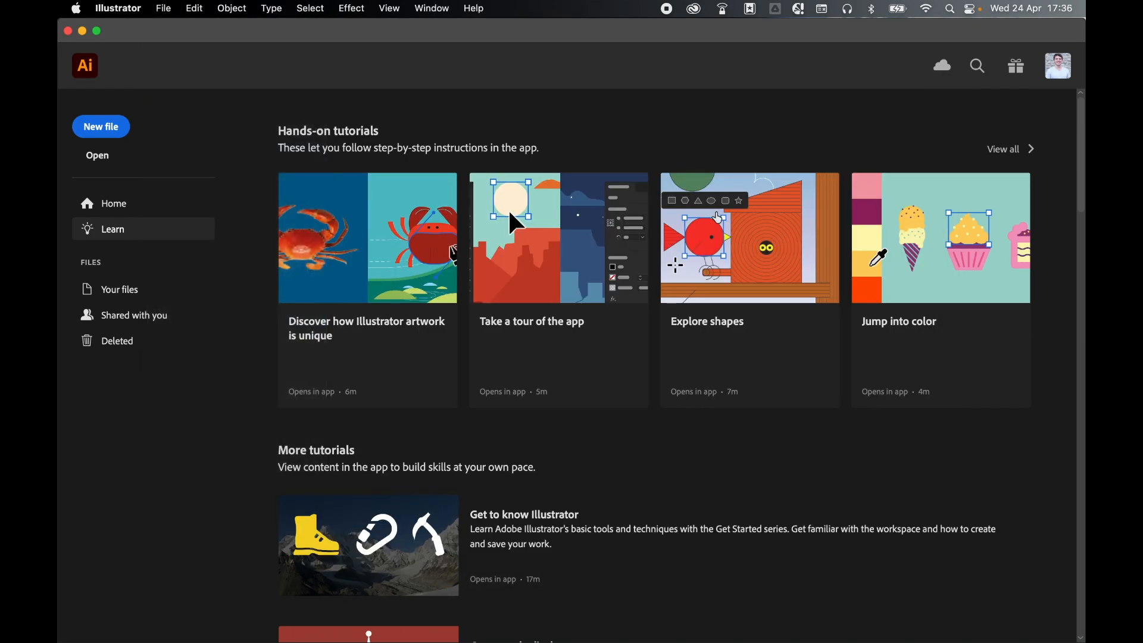
- Start a new document, confirm Adjust Dashes (offset).jsx under File > Scripts, and choose it via Other Script in Plugins
left_click(100, 126)
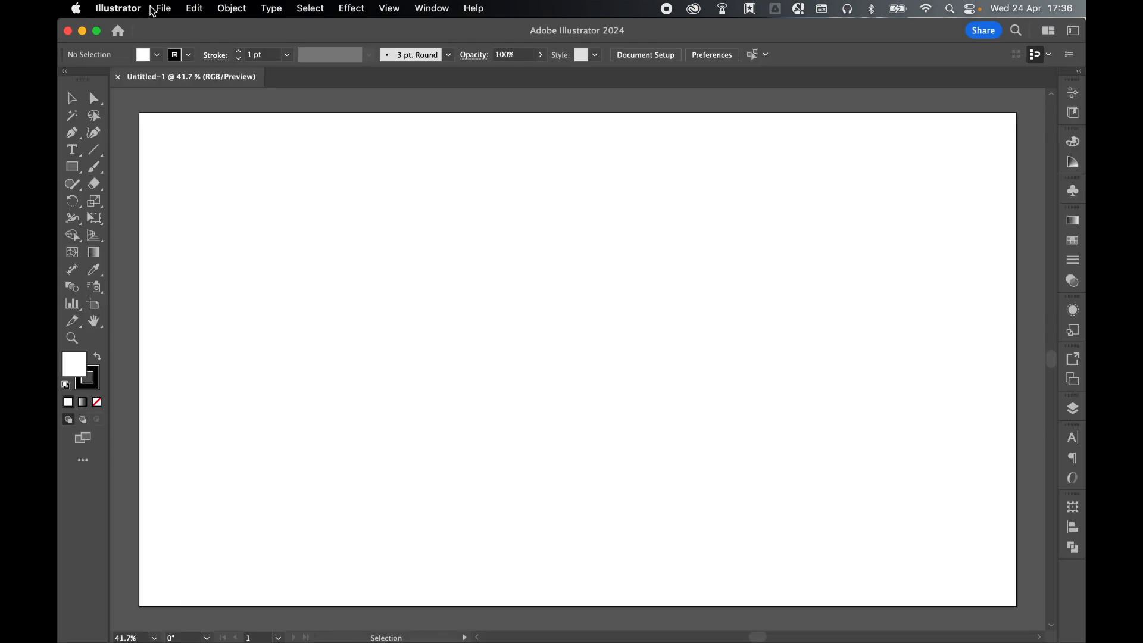
left_click(162, 9)
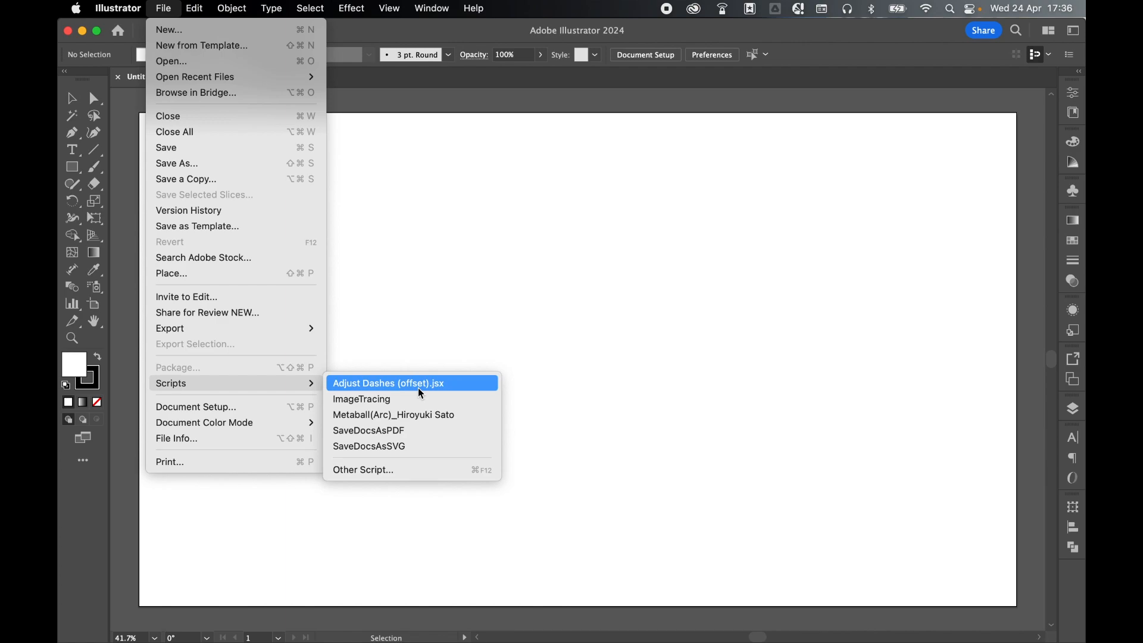
mouse_move(230, 382)
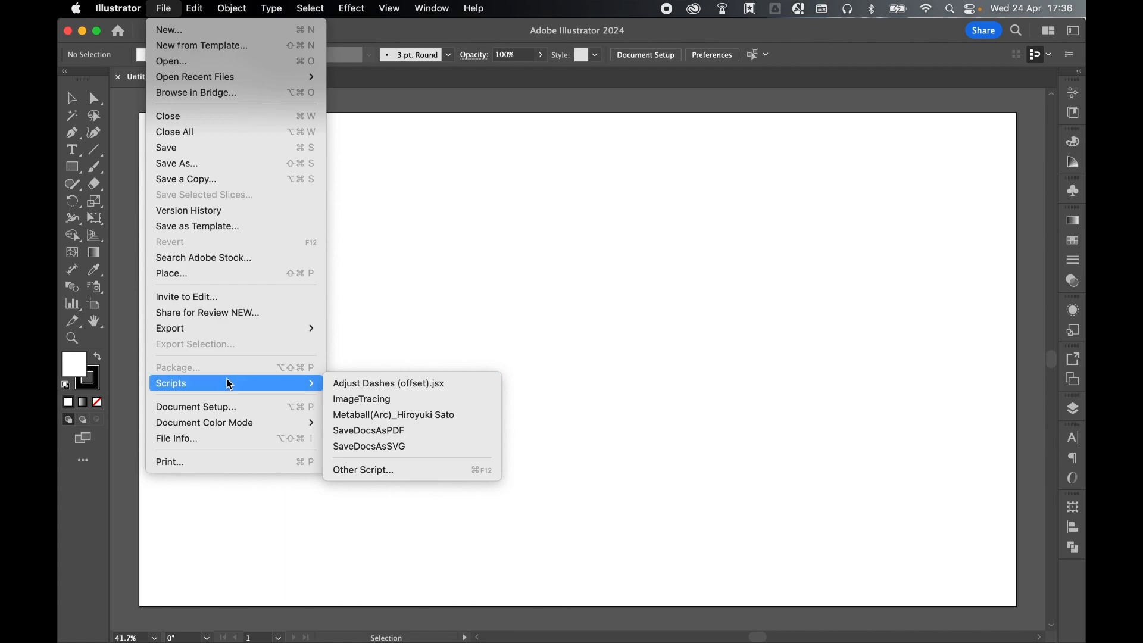
mouse_move(362, 469)
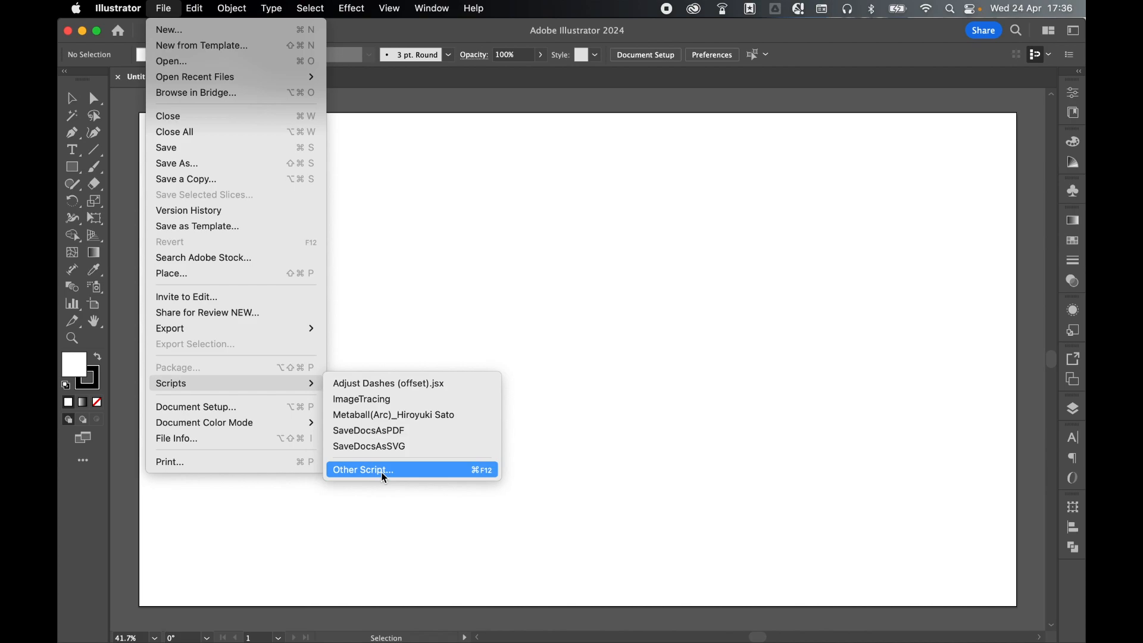
left_click(362, 469)
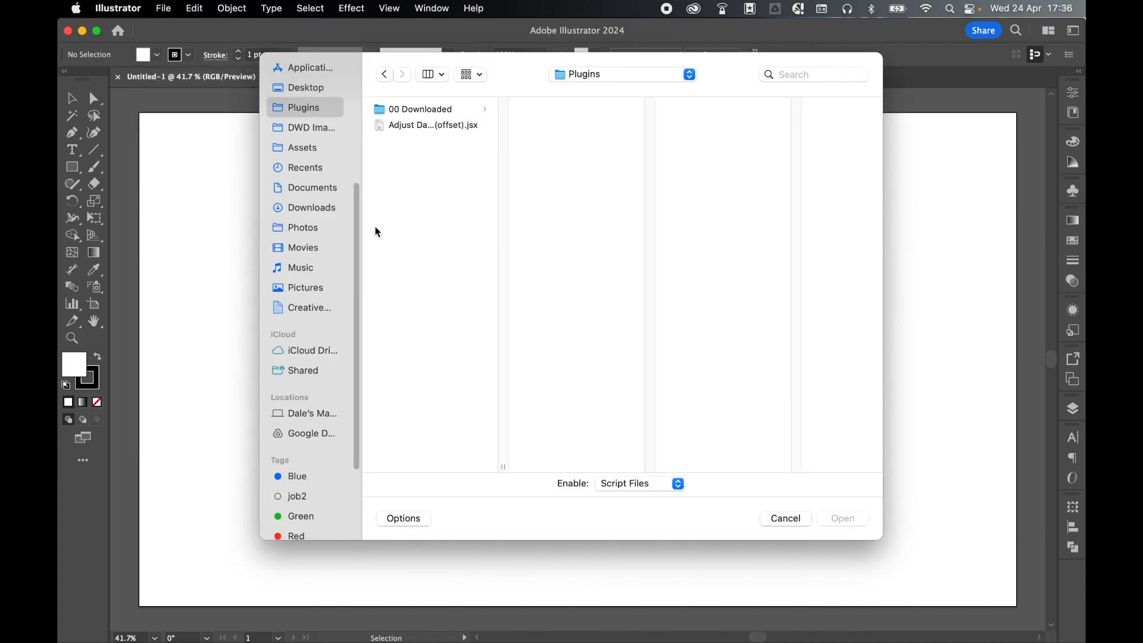
left_click(433, 125)
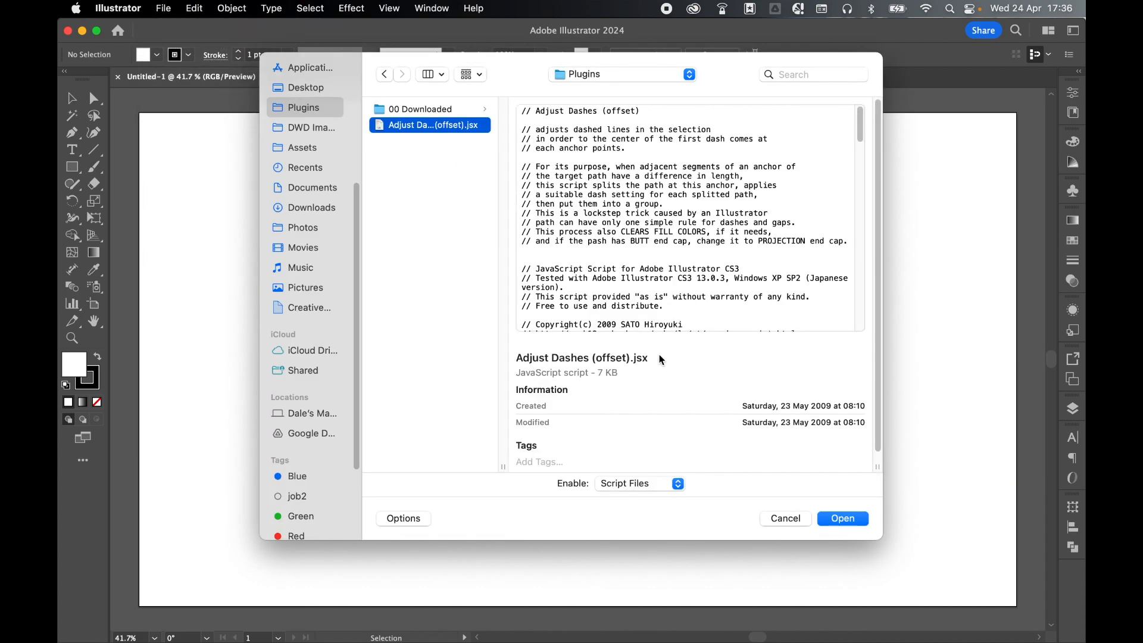